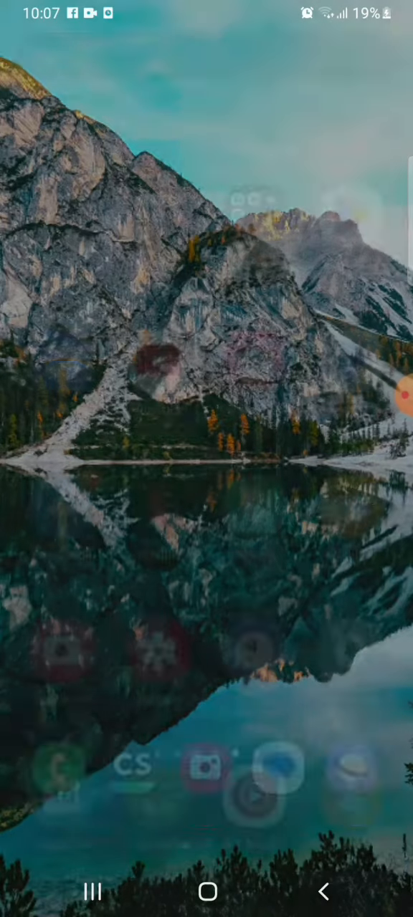
# Swipe up on the home screen to reveal the app drawer
pyautogui.scroll(3)
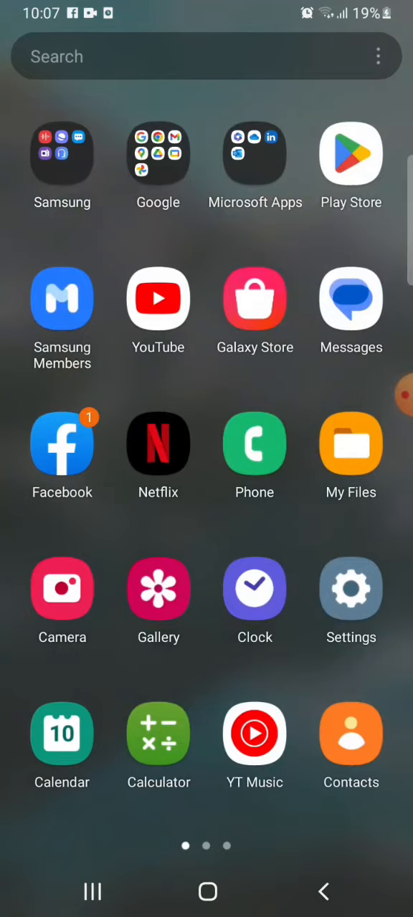
# Browse to the Play Store and its snapchat search results
pyautogui.hscroll(-3)
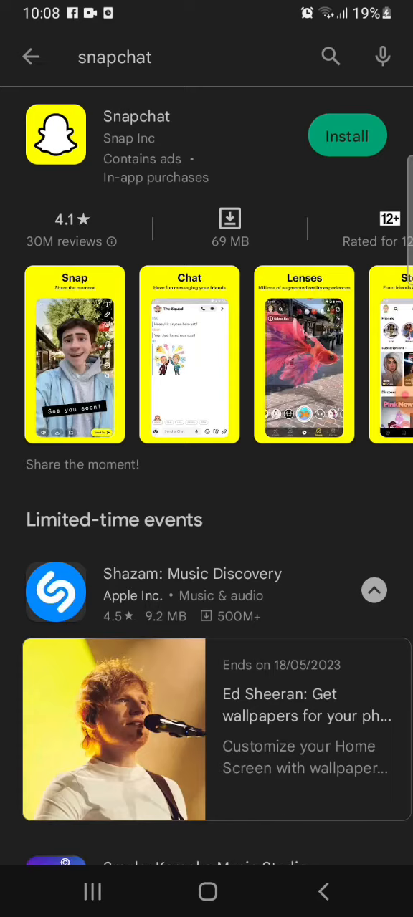
# Install Snapchat and launch it to the welcome screen with Create account and Log In
pyautogui.click(347, 135)
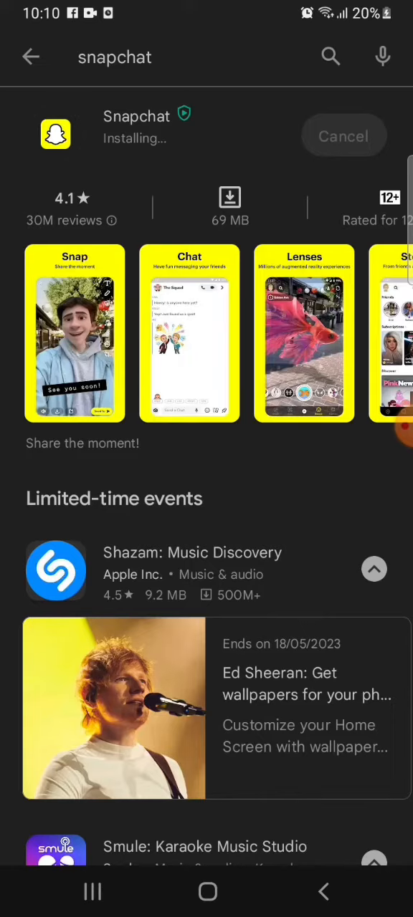
pyautogui.scroll(-3)
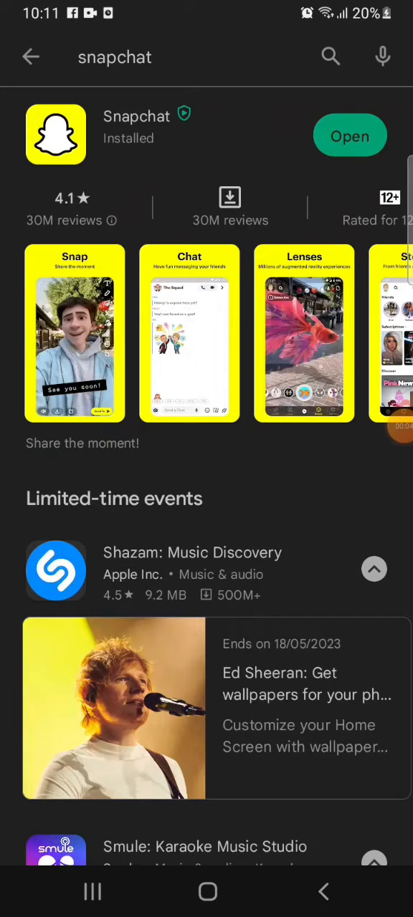
pyautogui.click(350, 135)
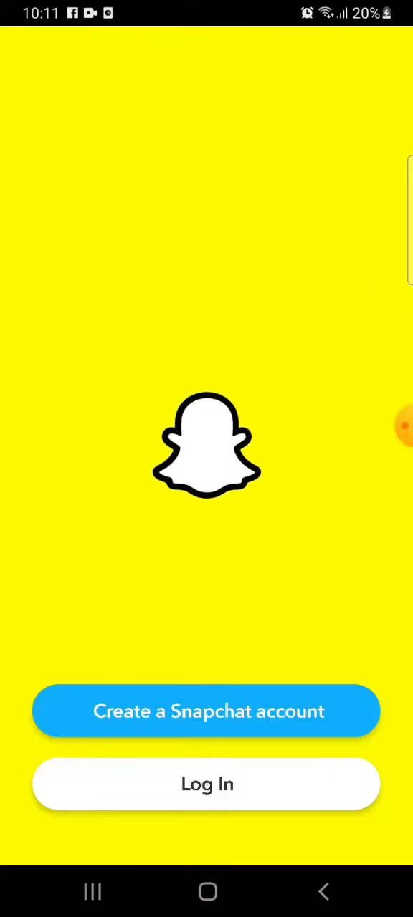